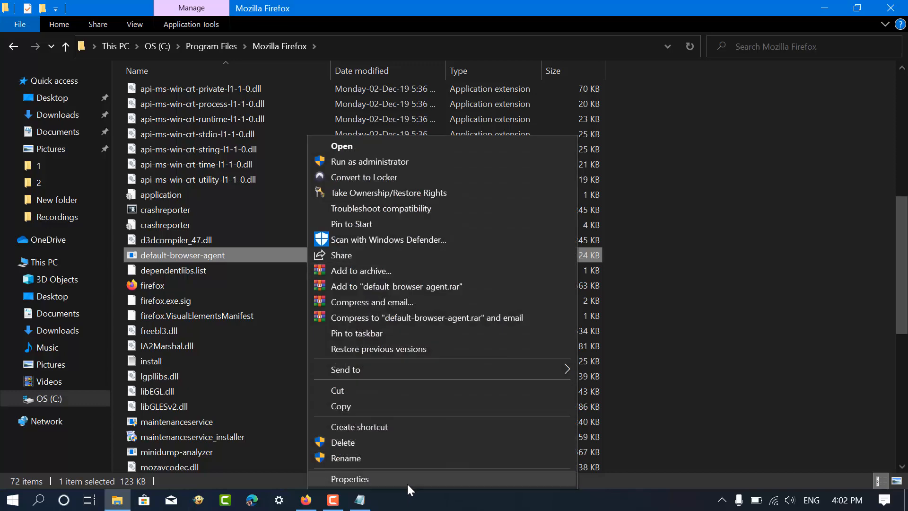
Review the default-browser-agent file's Properties in the Mozilla Firefox folder, then close them
{"action": "left_click", "coordinate": [350, 479]}
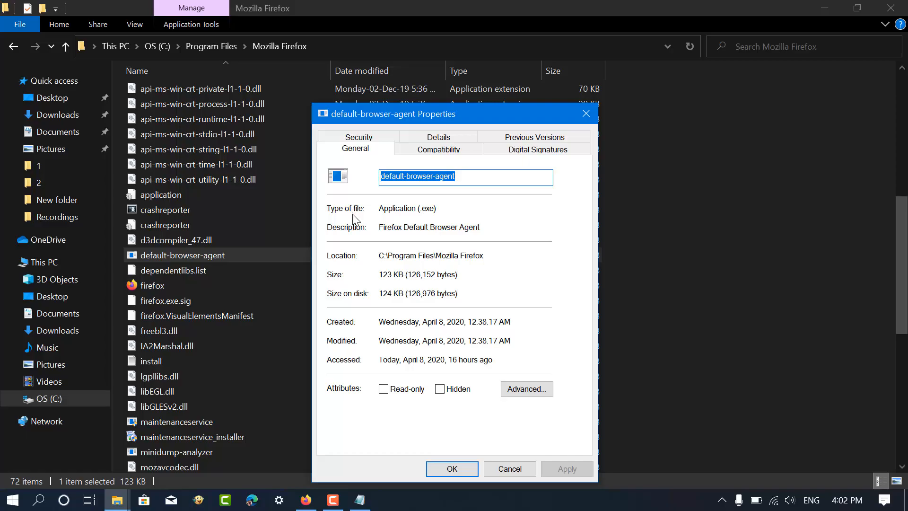
{"action": "left_click", "coordinate": [306, 500]}
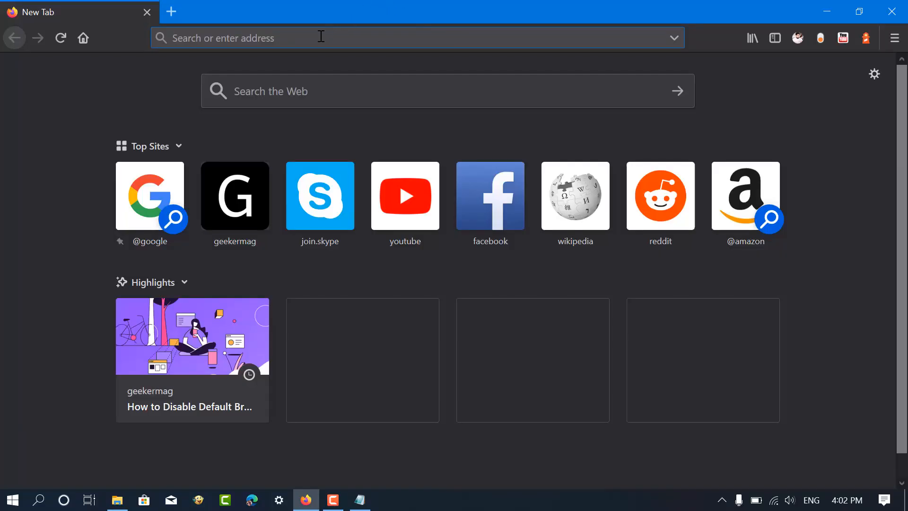
In about:config, accept the risk warning and toggle default-browser-agent.enabled to false
{"action": "type", "text": "about"}
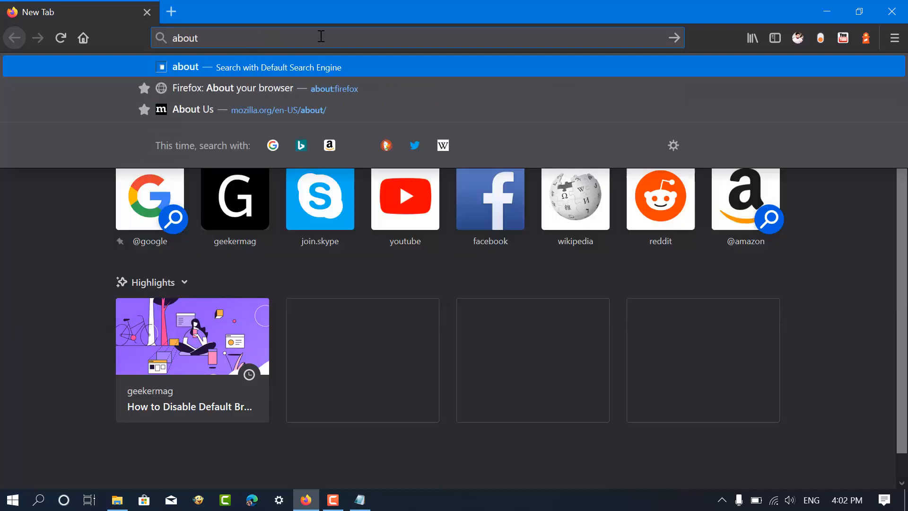
{"action": "type", "text": ":config"}
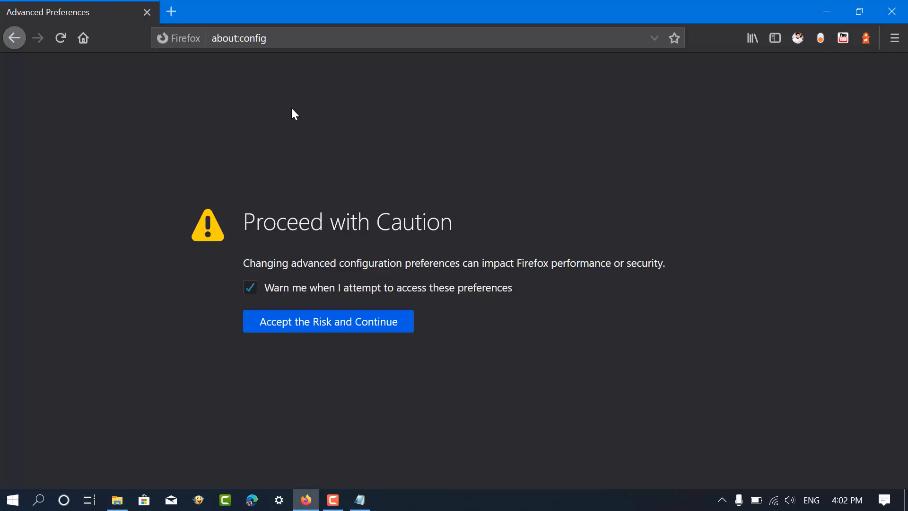
{"action": "left_click", "coordinate": [327, 322]}
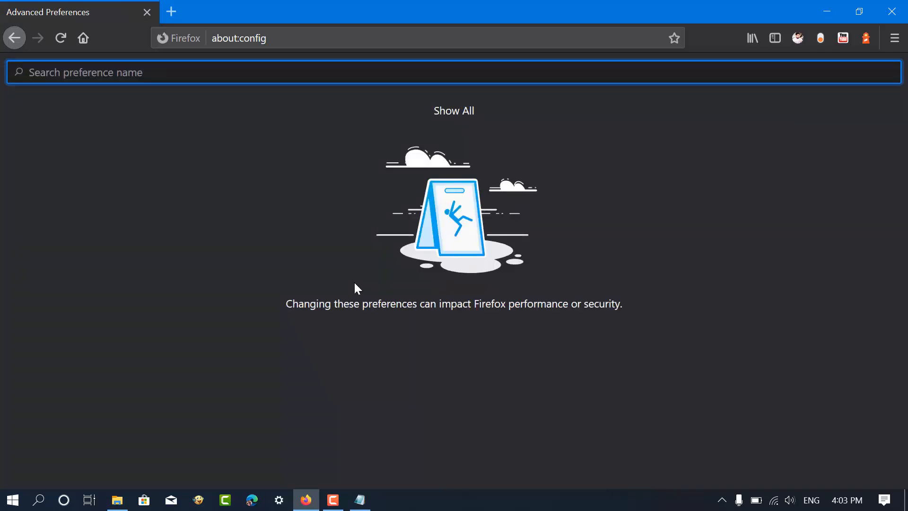
{"action": "type", "text": "default-browser-agent.enabled"}
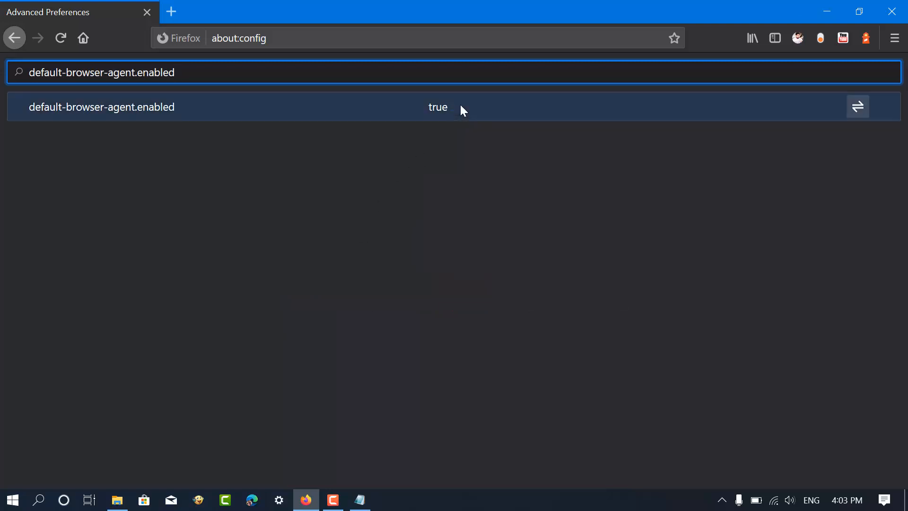
{"action": "mouse_move", "coordinate": [854, 122]}
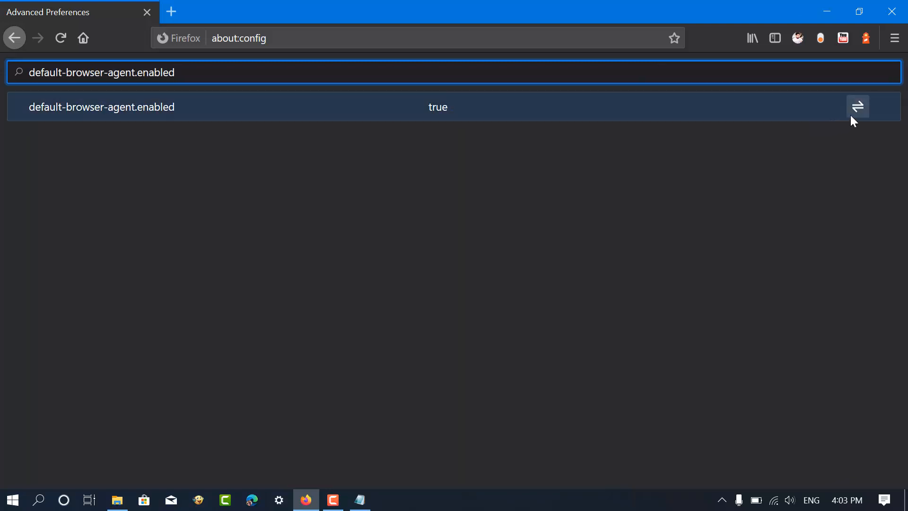
{"action": "left_click", "coordinate": [857, 107]}
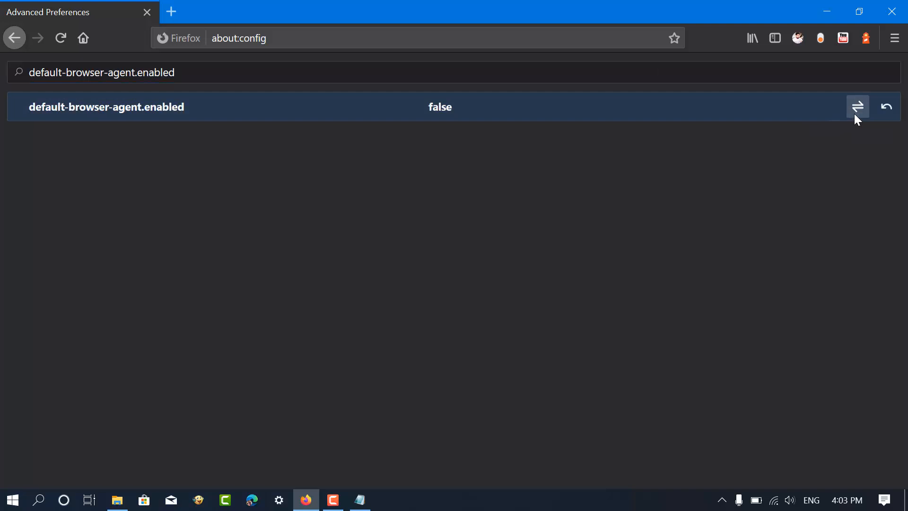
{"action": "mouse_move", "coordinate": [899, 10]}
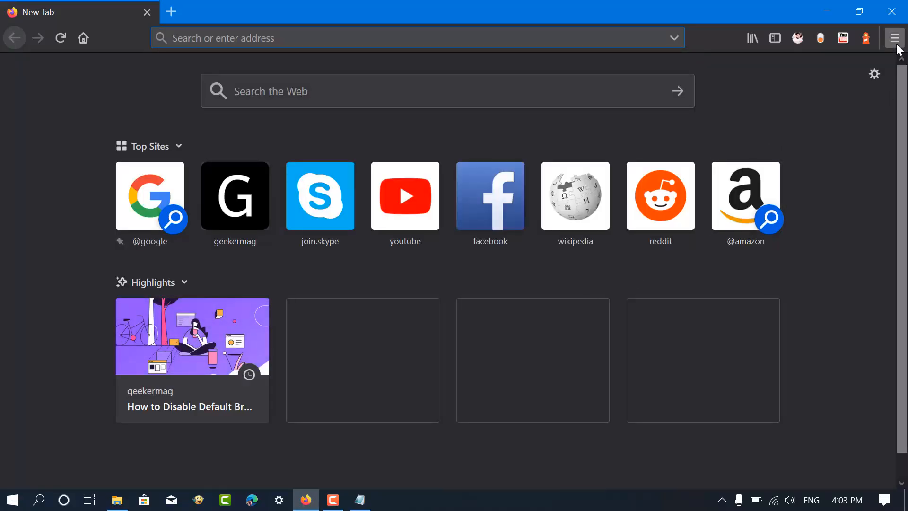
Open Firefox Options at the Privacy & Security panel to check the data-collection checkboxes
{"action": "left_click", "coordinate": [893, 38]}
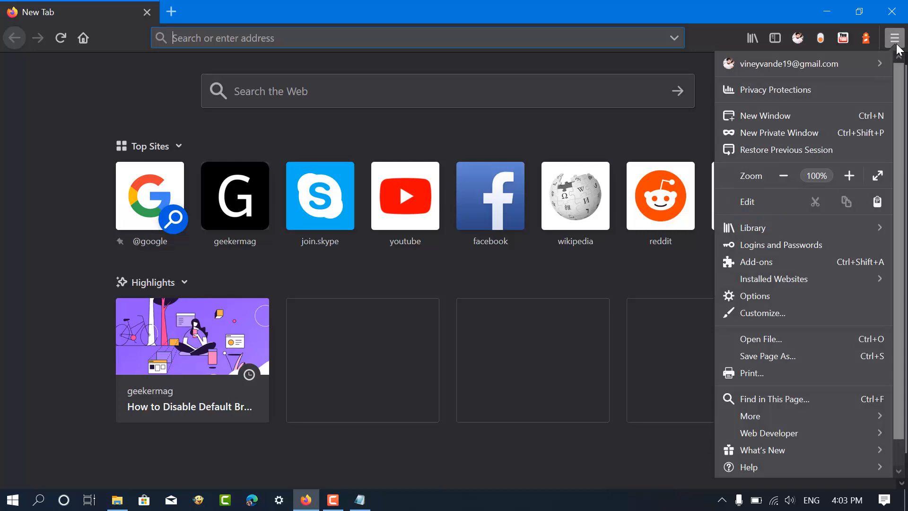
{"action": "mouse_move", "coordinate": [754, 296]}
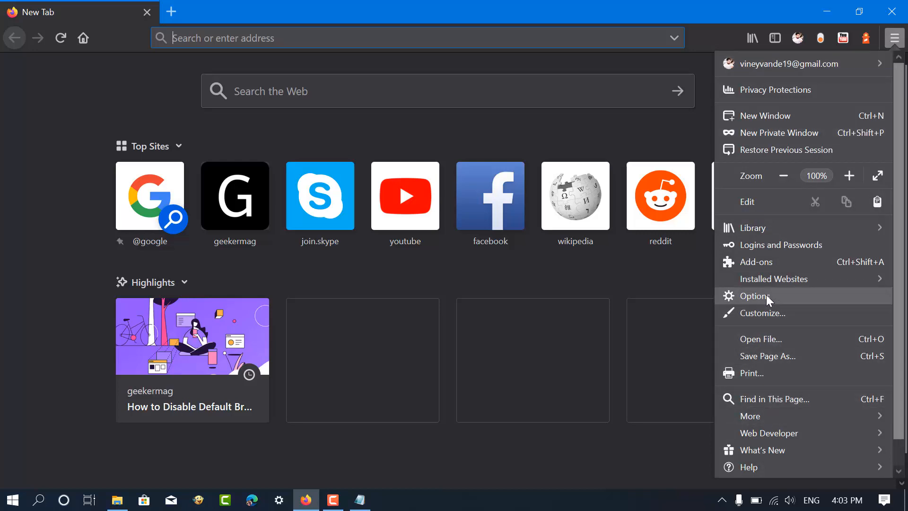
{"action": "left_click", "coordinate": [755, 296]}
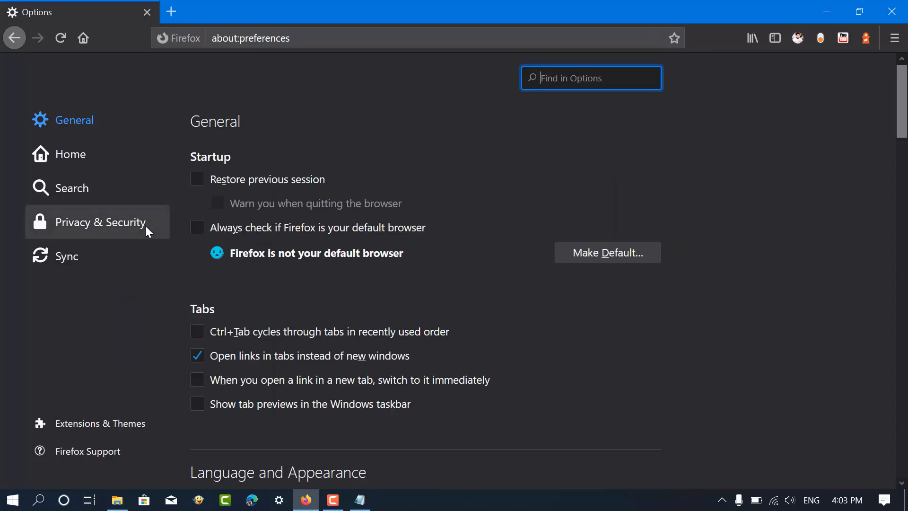
{"action": "left_click", "coordinate": [100, 223]}
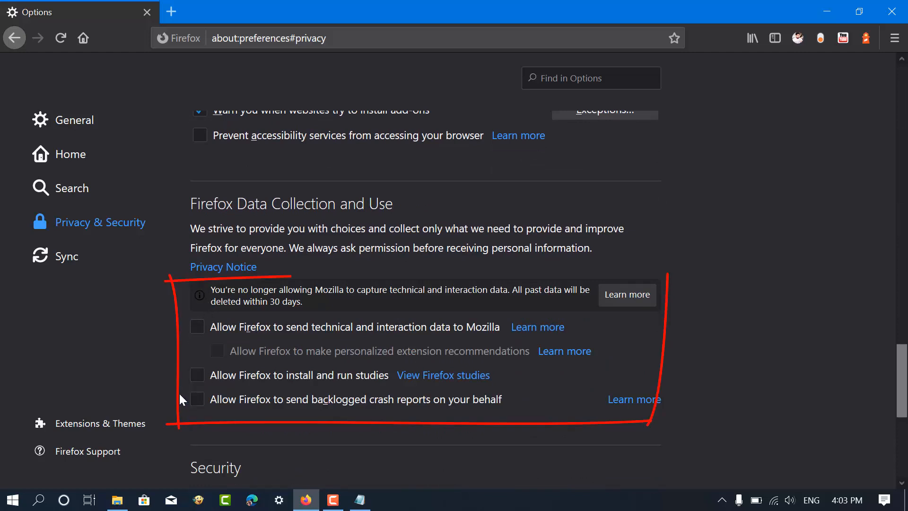
{"action": "mouse_move", "coordinate": [492, 285]}
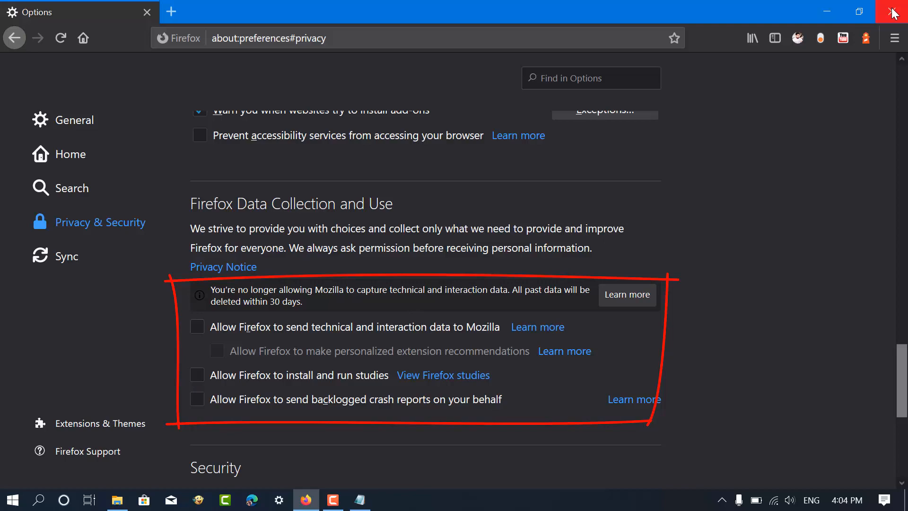
Close Firefox and search Windows for 'tas' to find Task Scheduler
{"action": "left_click", "coordinate": [893, 12]}
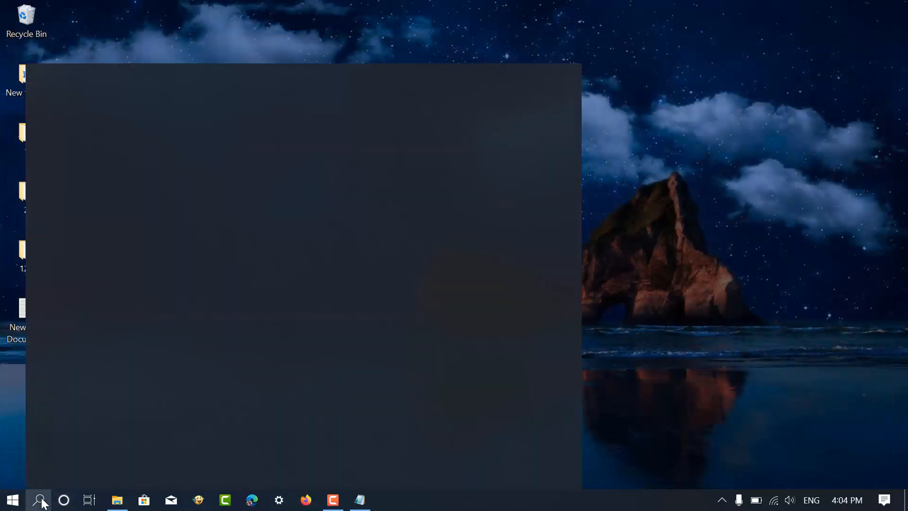
{"action": "type", "text": "tas"}
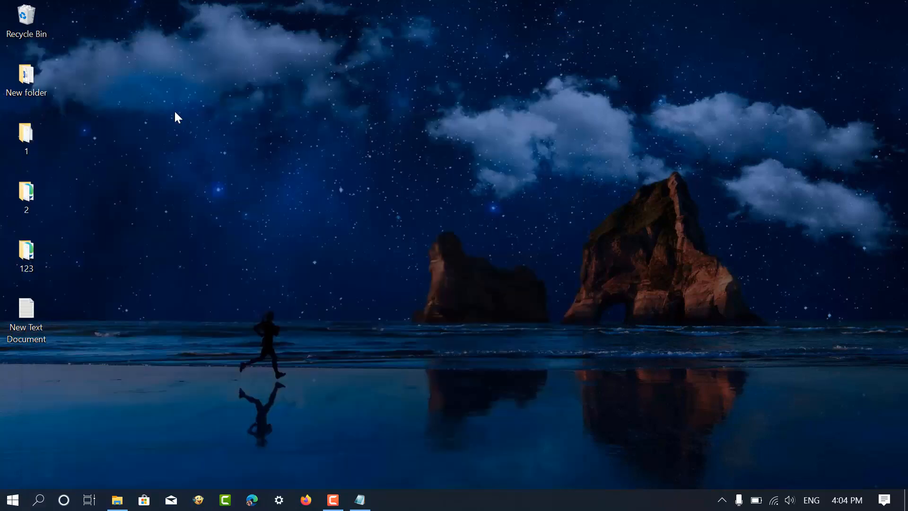
Launch Task Scheduler and select the Firefox Default Browser Agent task in Library > Mozilla
{"action": "left_click", "coordinate": [387, 500]}
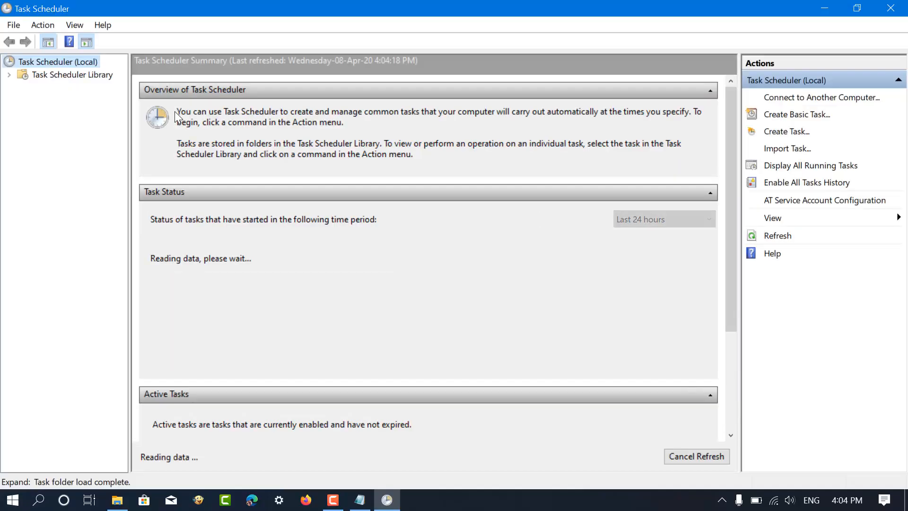
{"action": "left_click", "coordinate": [9, 75]}
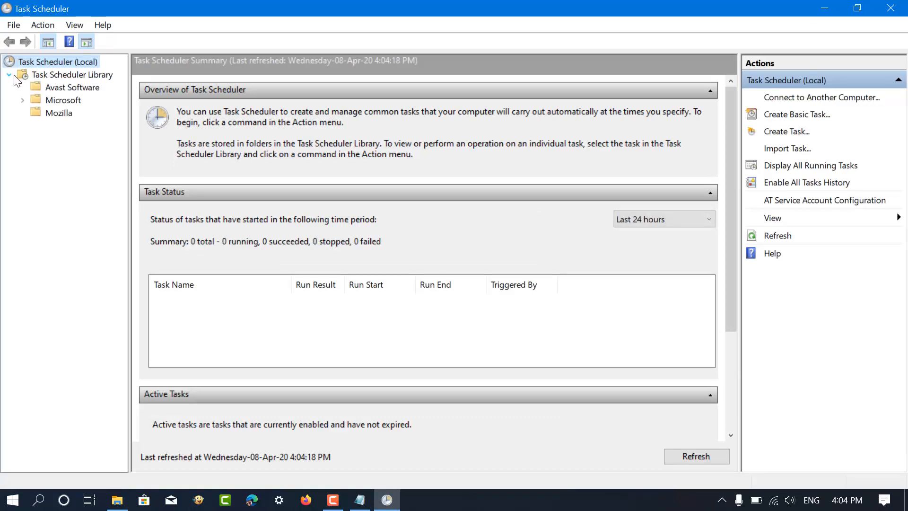
{"action": "left_click", "coordinate": [58, 113]}
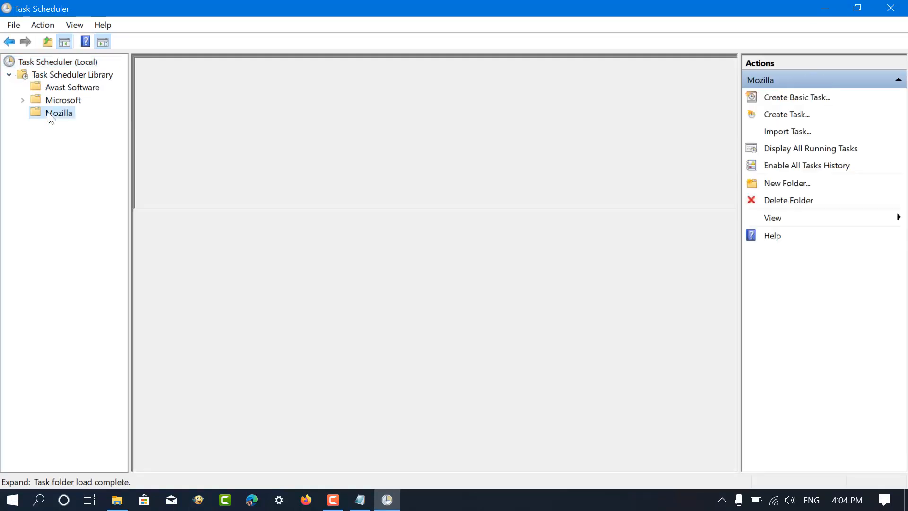
{"action": "left_click", "coordinate": [59, 113]}
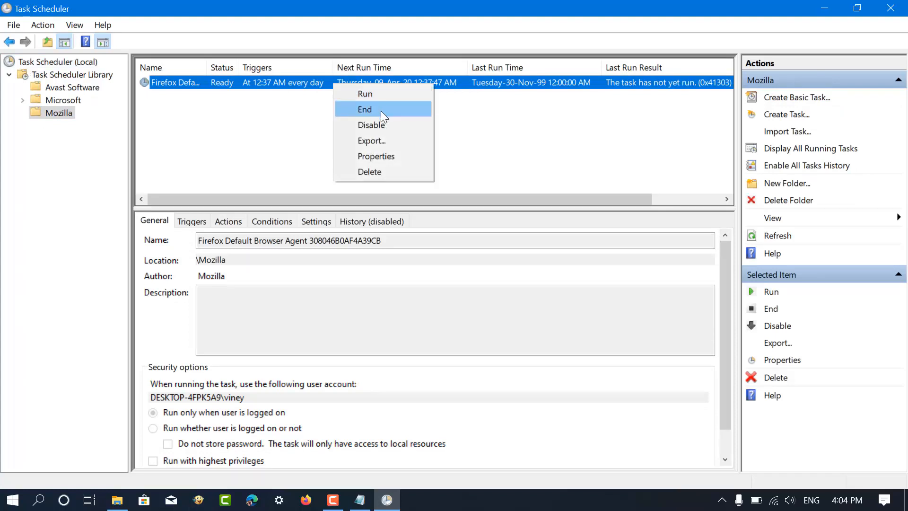
{"action": "mouse_move", "coordinate": [382, 120]}
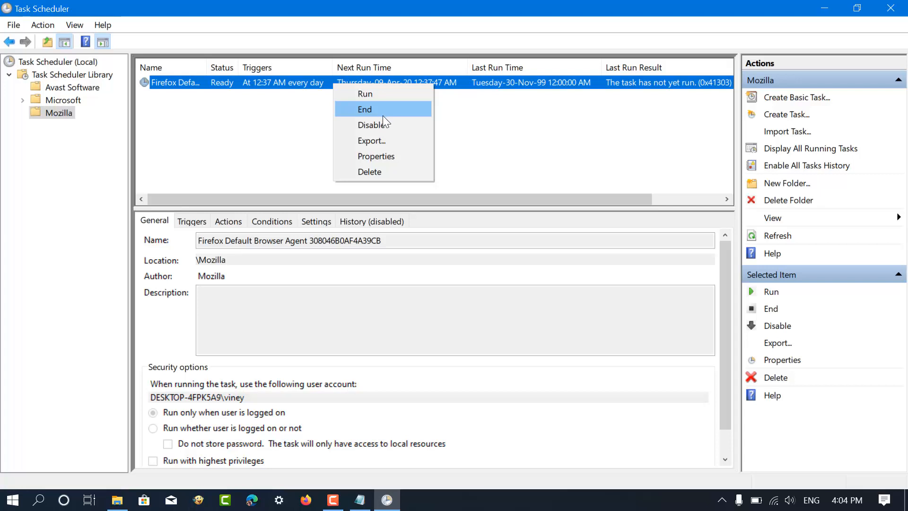
{"action": "mouse_move", "coordinate": [371, 124]}
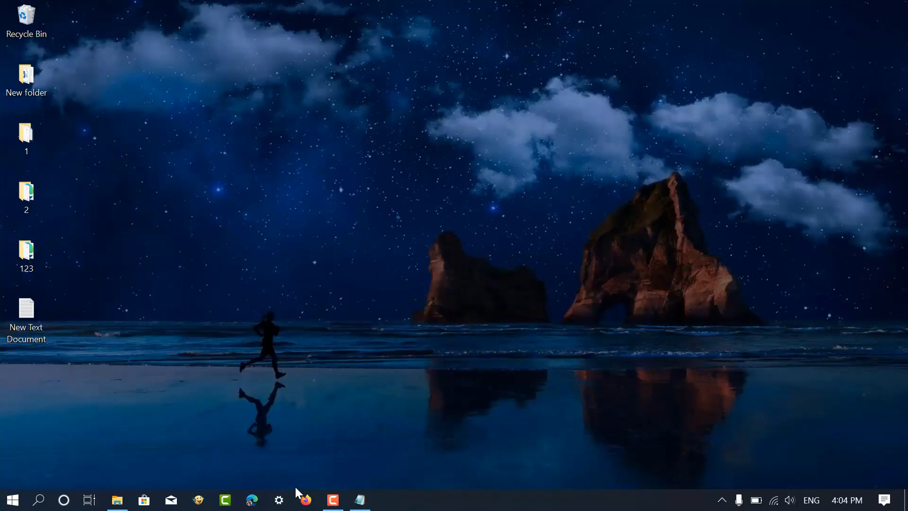
Relaunch Firefox from its taskbar icon
{"action": "left_click", "coordinate": [305, 500]}
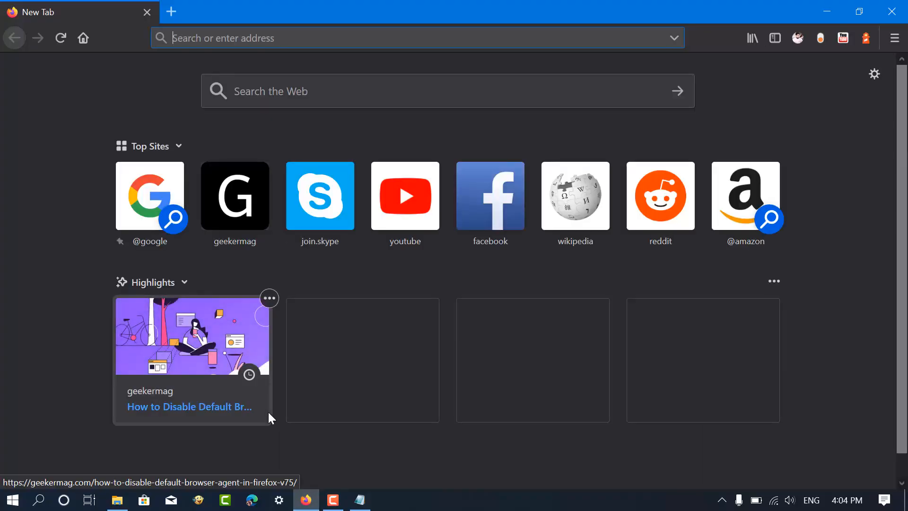
{"action": "mouse_move", "coordinate": [283, 438]}
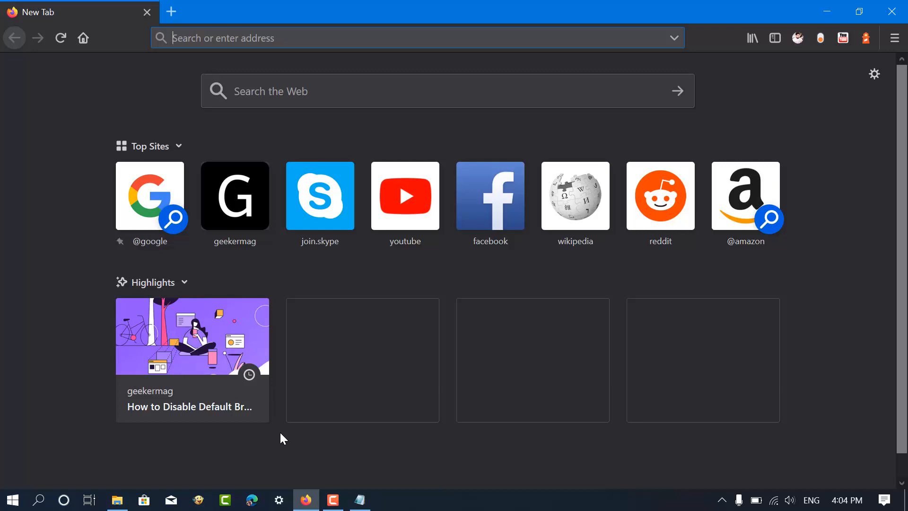